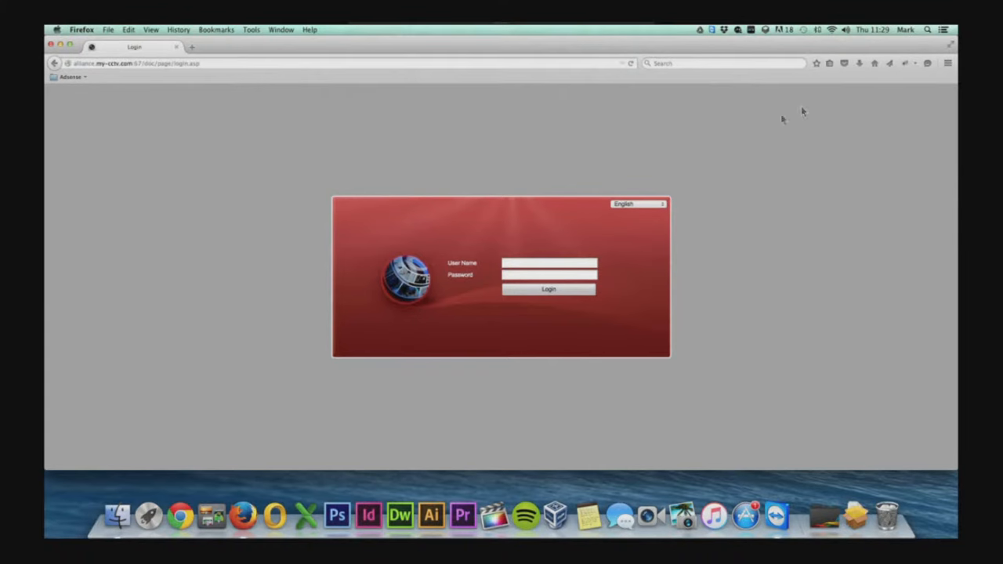
# Log in to the DVR as 'admin' with its password
pyautogui.click(549, 263)
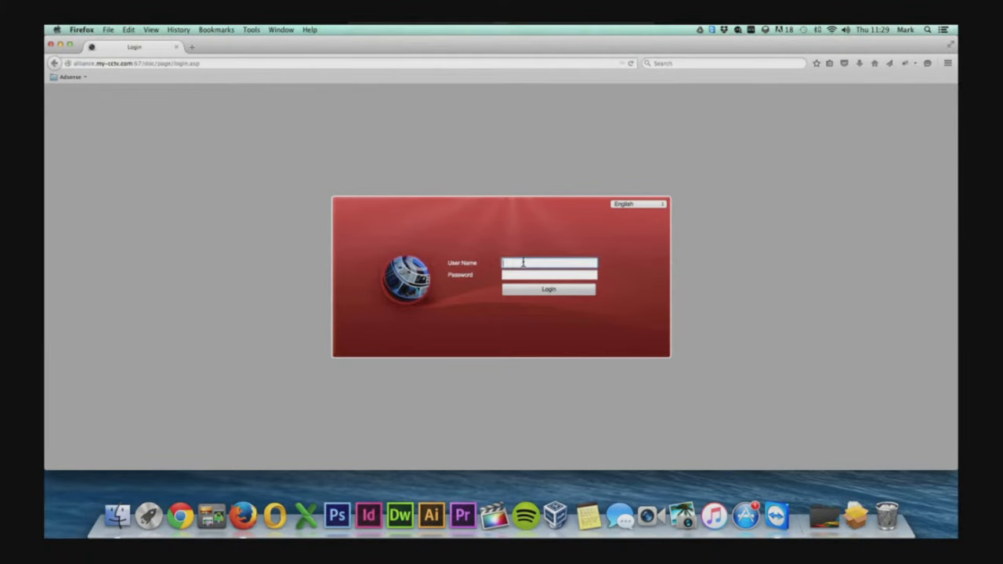
pyautogui.write('admin')
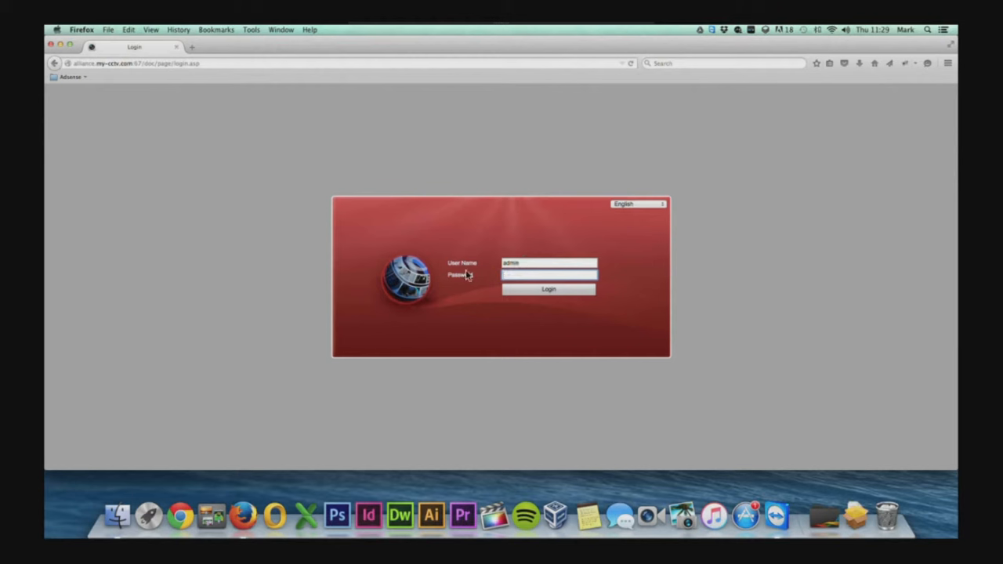
pyautogui.write('password')
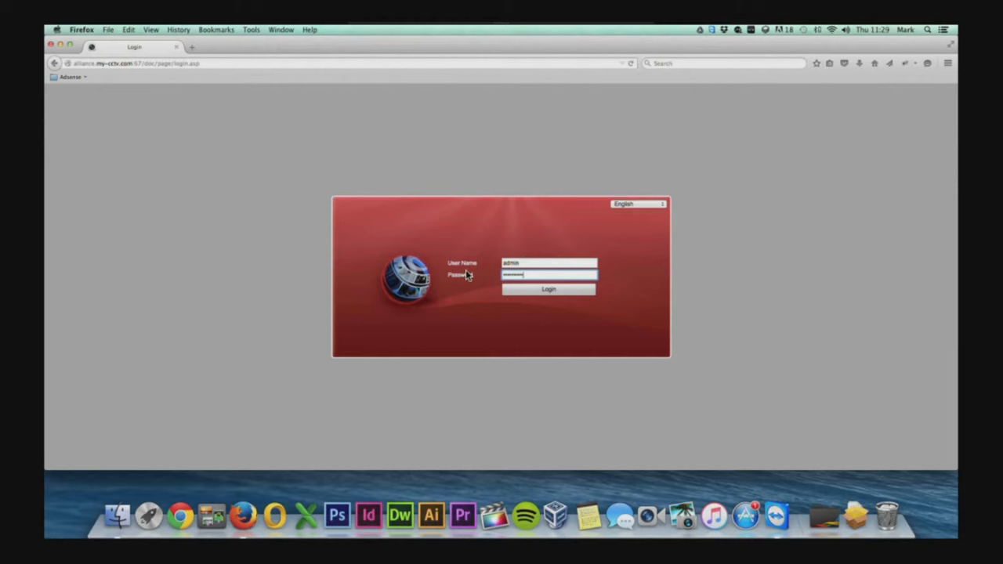
pyautogui.click(549, 289)
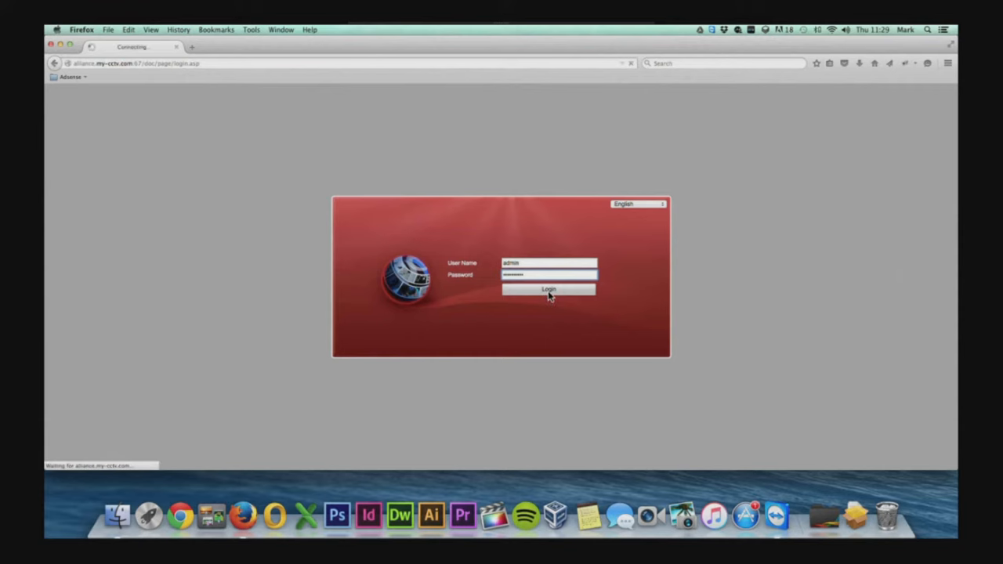
pyautogui.click(548, 290)
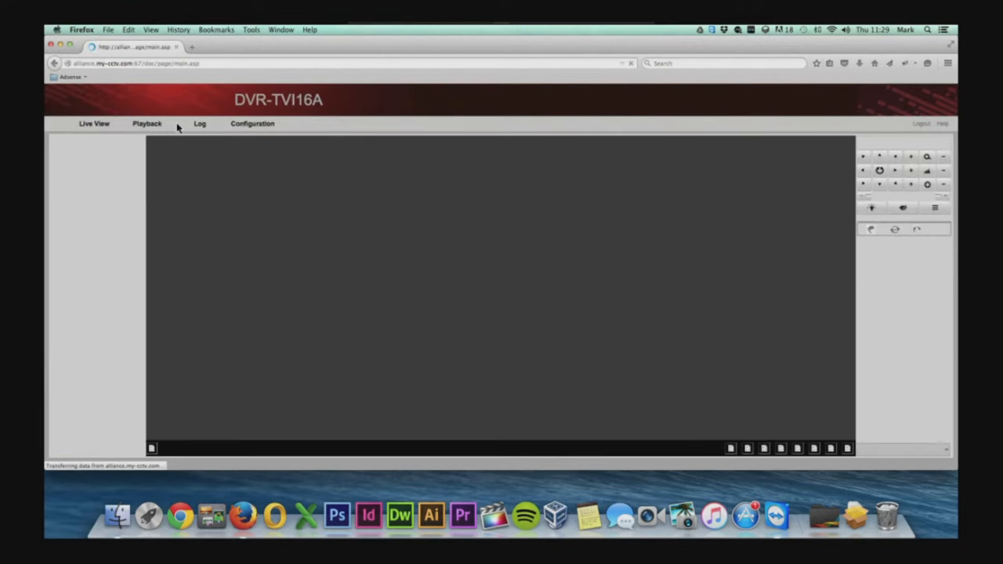
# Start playback of the Car Park recording from 1 October 2015 and bring up the downloadable file list
pyautogui.click(147, 122)
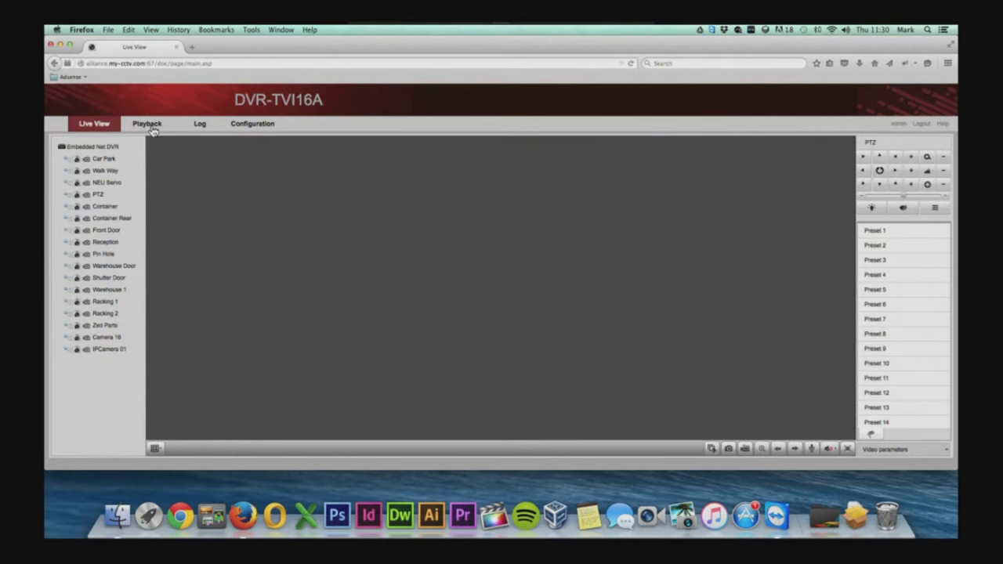
pyautogui.click(94, 122)
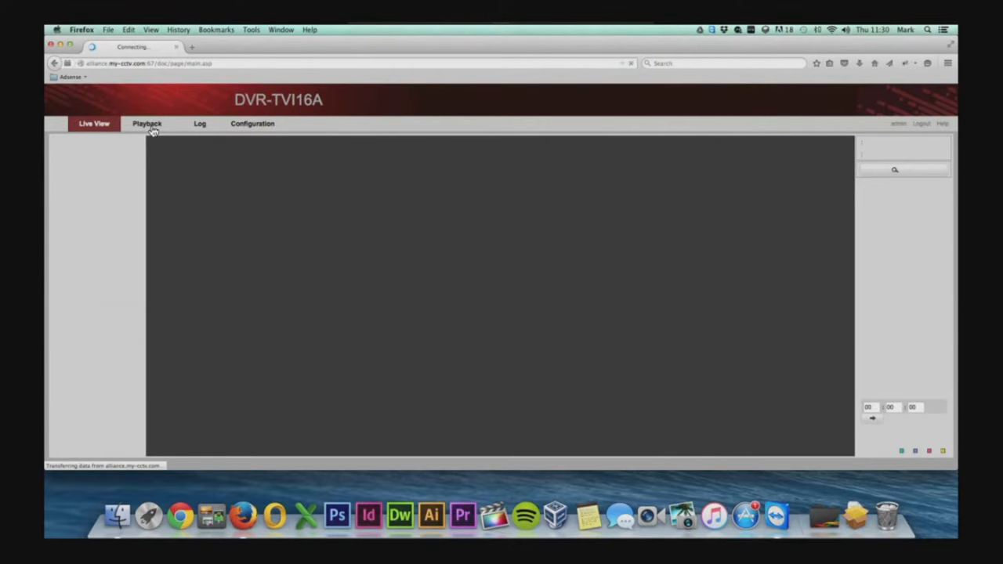
pyautogui.click(147, 123)
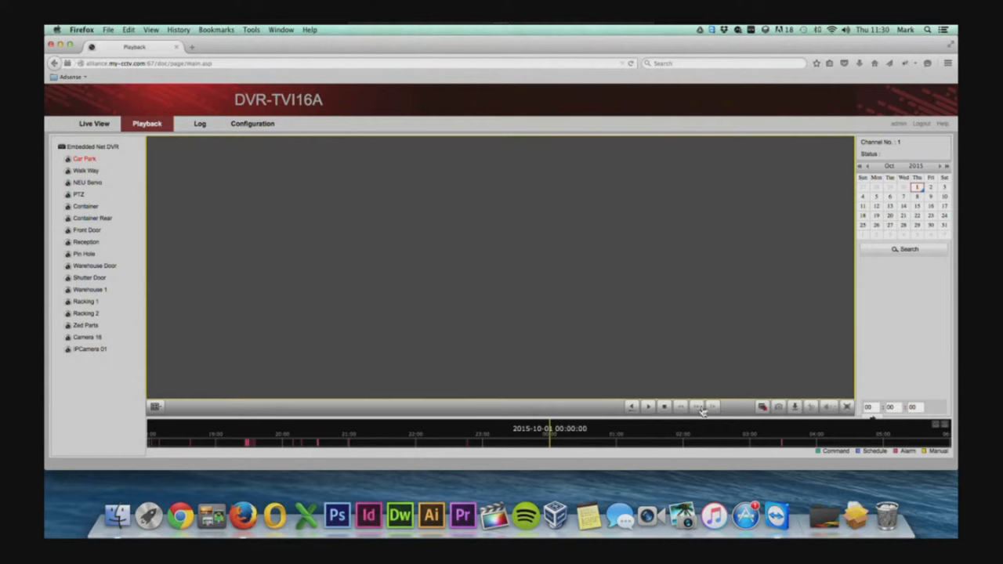
pyautogui.click(647, 405)
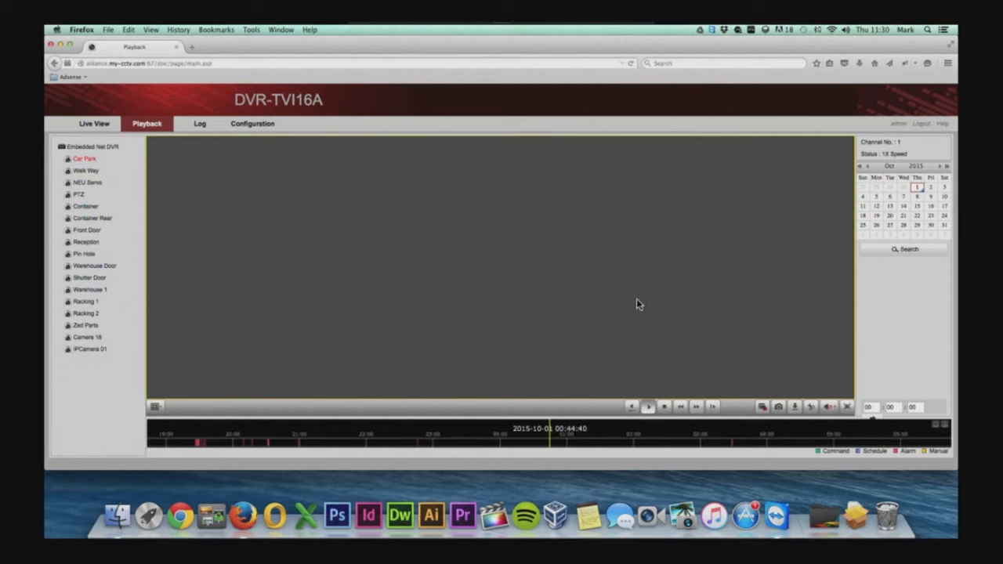
pyautogui.click(648, 405)
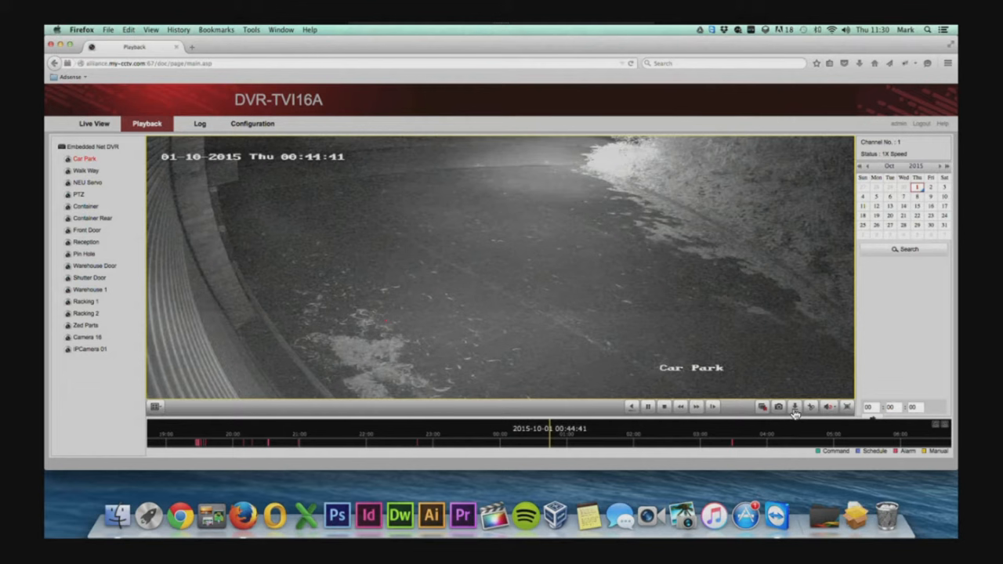
pyautogui.click(795, 407)
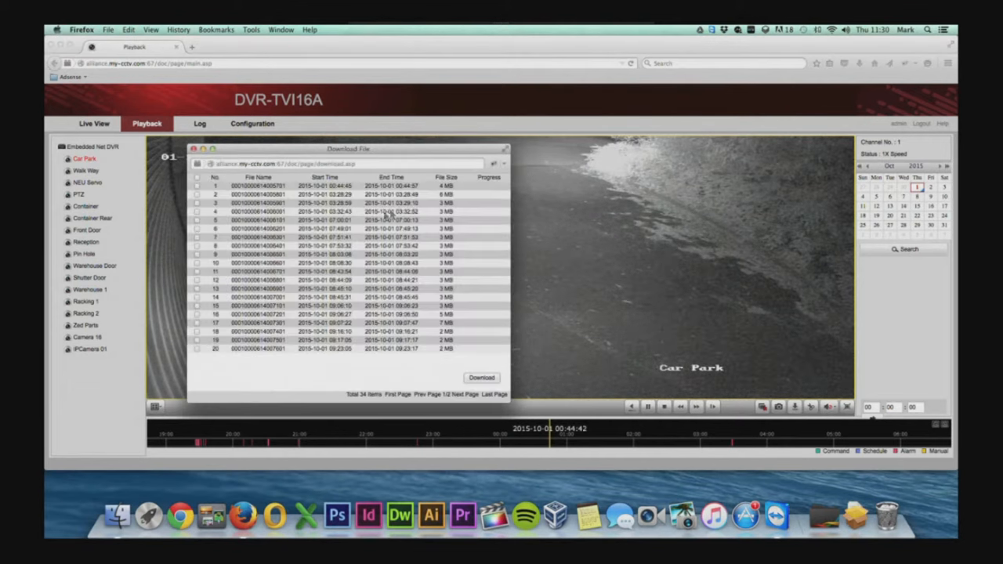
pyautogui.moveTo(290, 264)
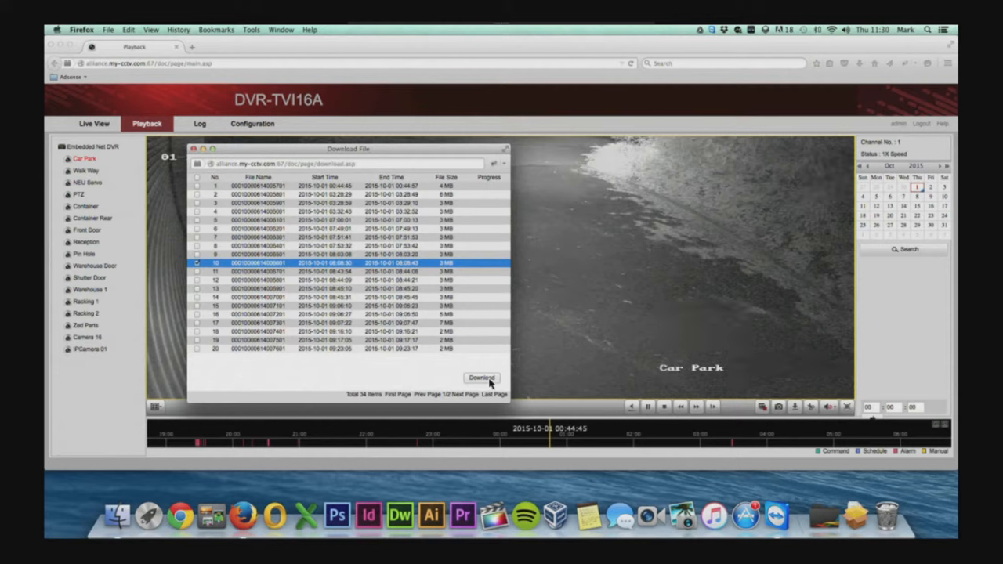
# Download the selected Car Park recording file, then move to the Configuration section
pyautogui.click(481, 376)
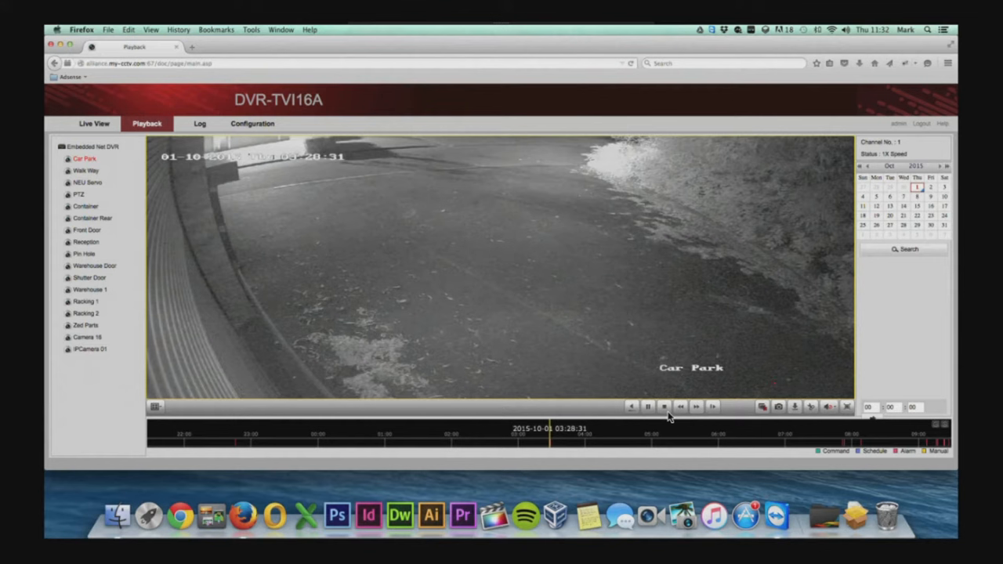
pyautogui.click(253, 124)
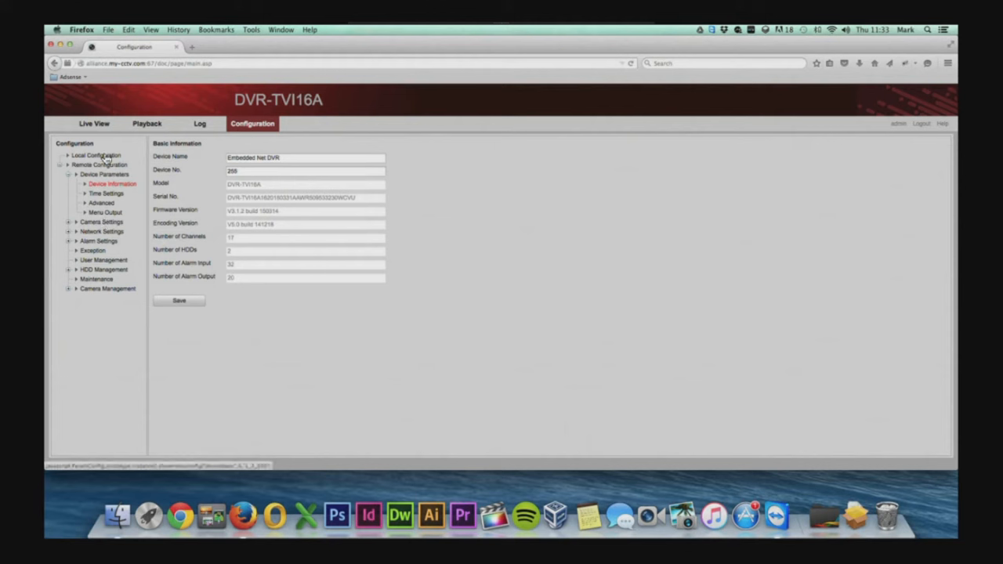
# Show Local Configuration and select the 'Save downloaded files to' path
pyautogui.click(96, 155)
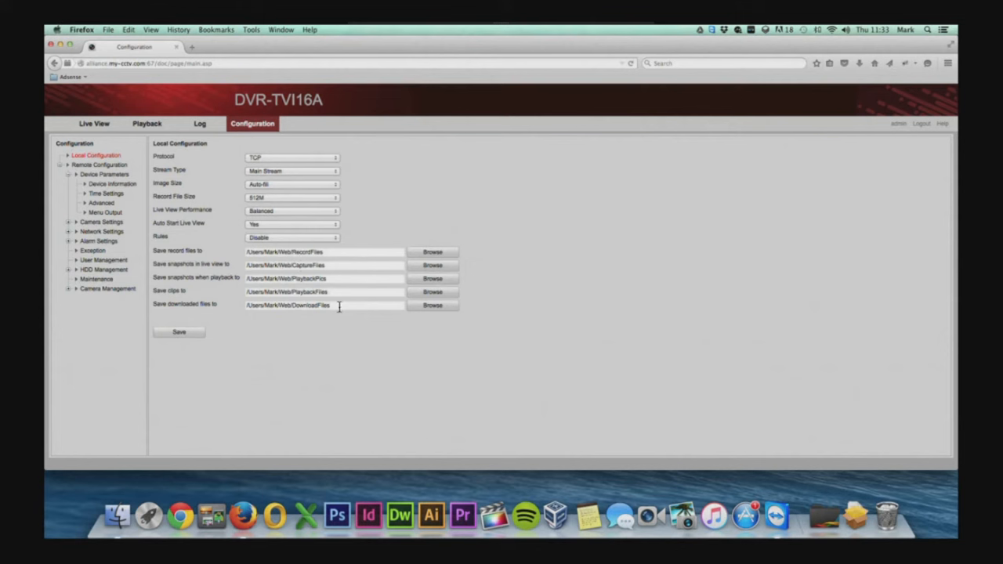
pyautogui.doubleClick(288, 304)
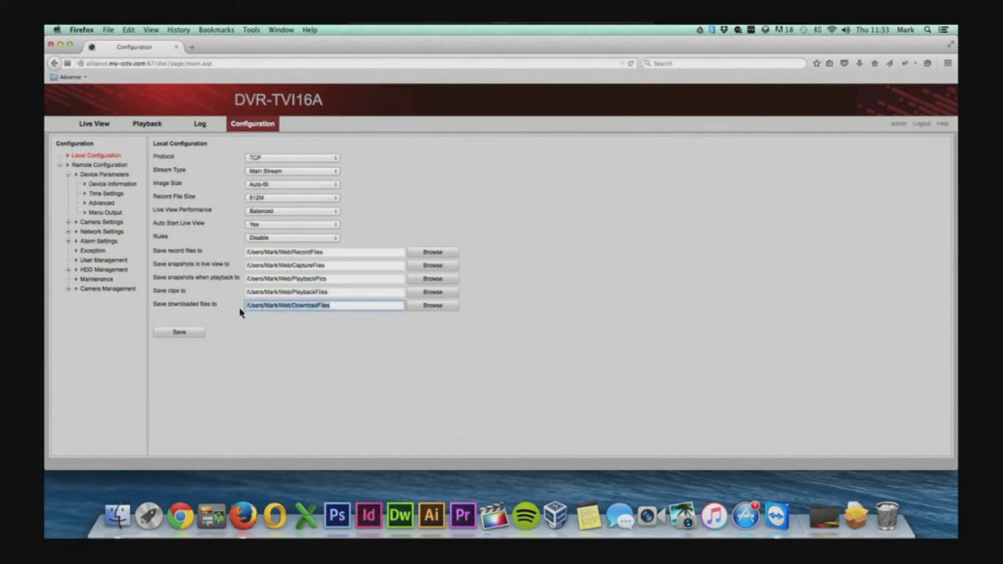
pyautogui.click(432, 304)
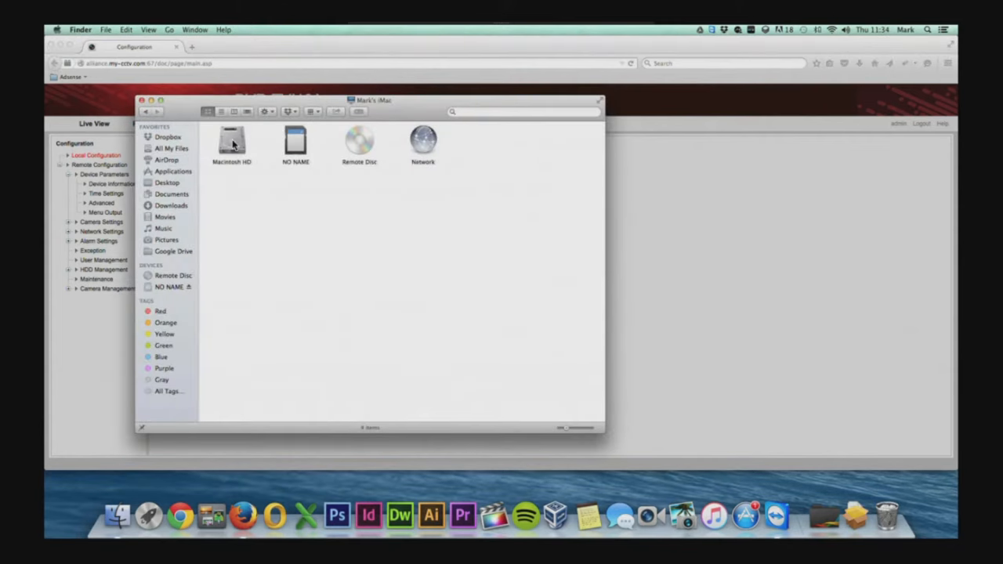
# Navigate Macintosh HD > Users > home > Web > DownloadFiles > 2015-10-01 and select the .mp4 clip
pyautogui.doubleClick(232, 141)
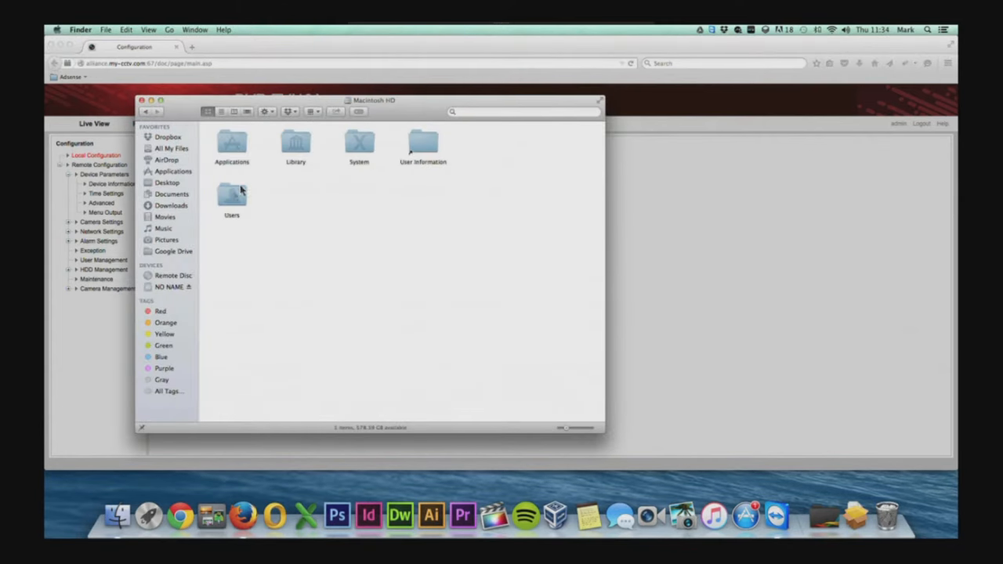
pyautogui.doubleClick(232, 196)
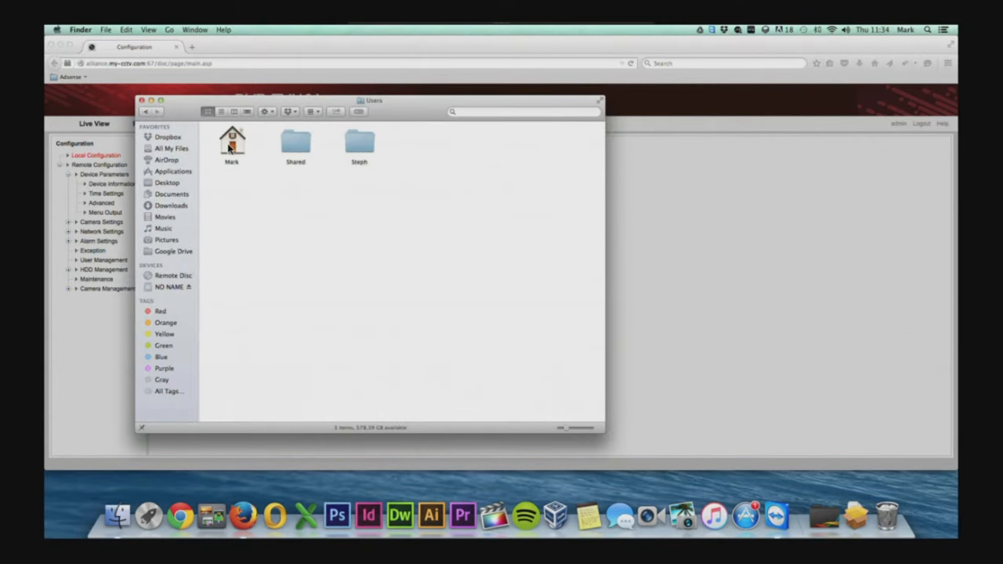
pyautogui.doubleClick(232, 144)
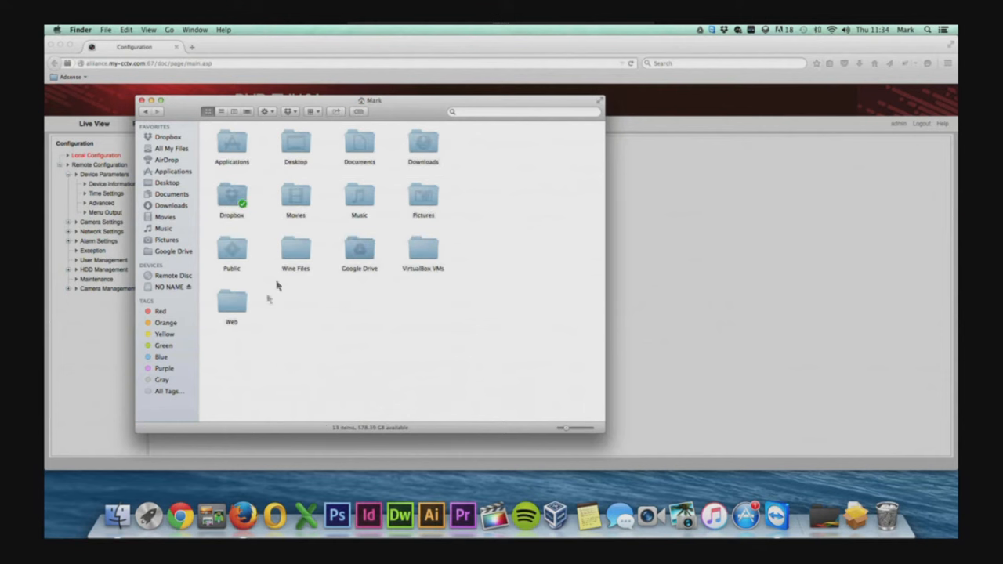
pyautogui.doubleClick(232, 301)
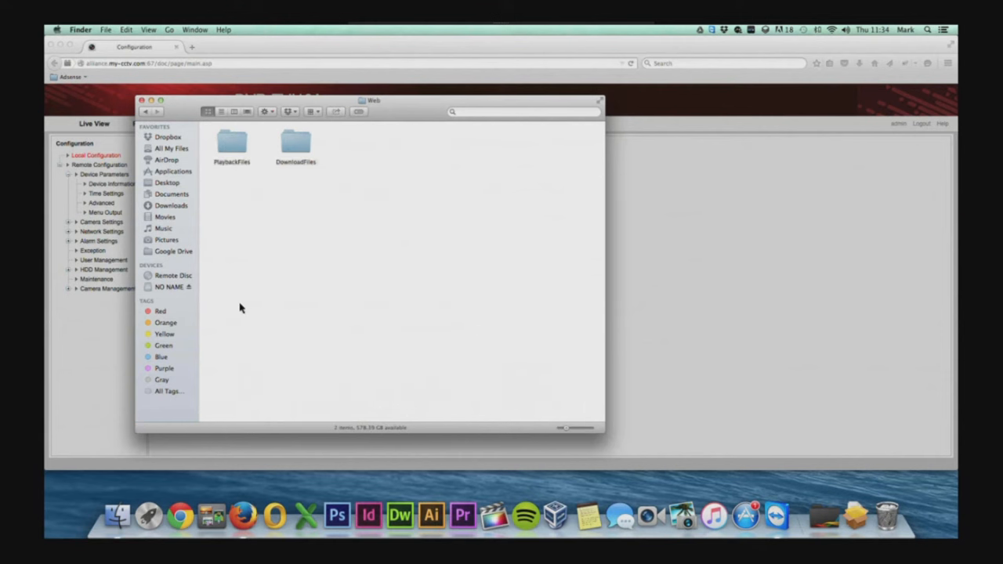
pyautogui.doubleClick(295, 142)
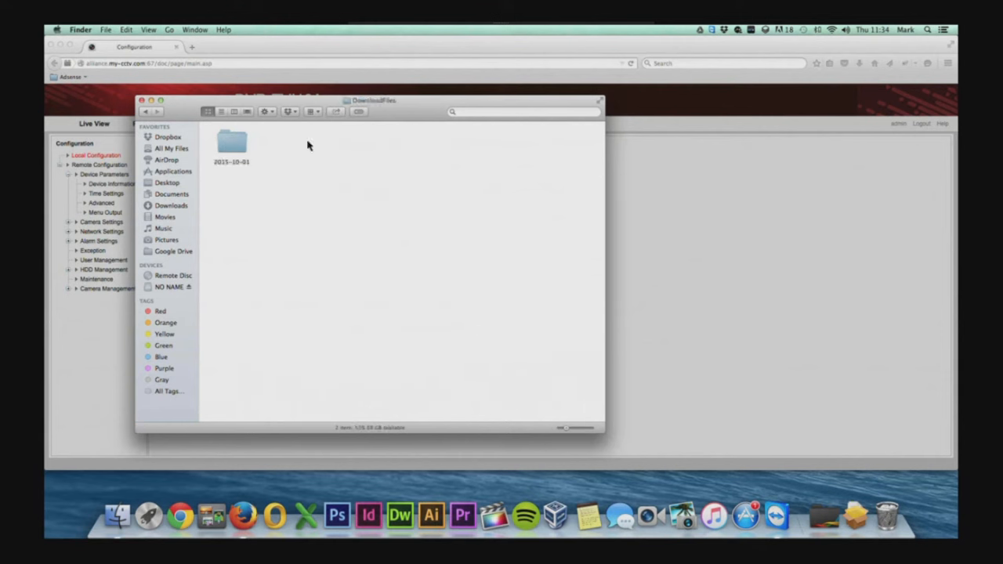
pyautogui.doubleClick(232, 142)
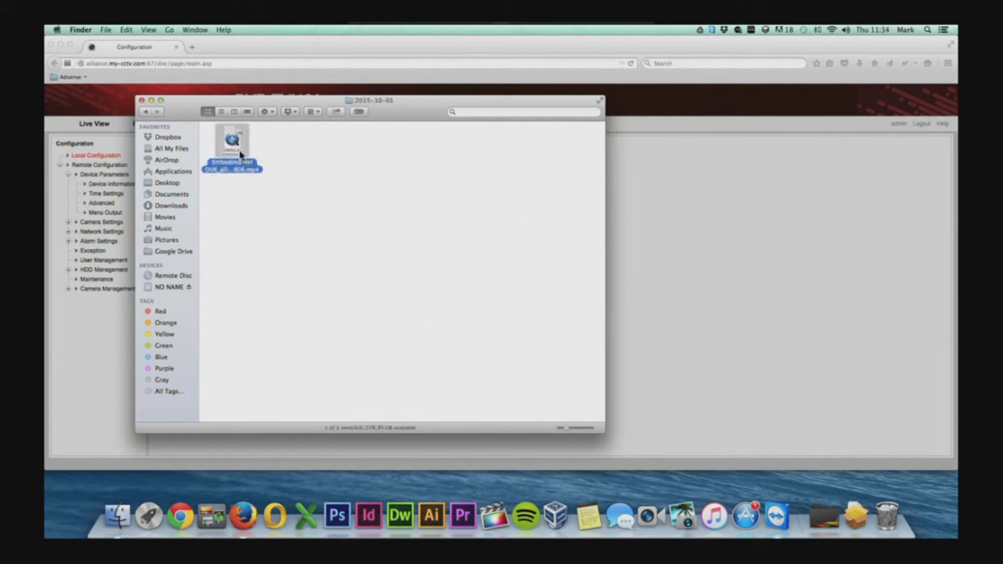
pyautogui.click(232, 141)
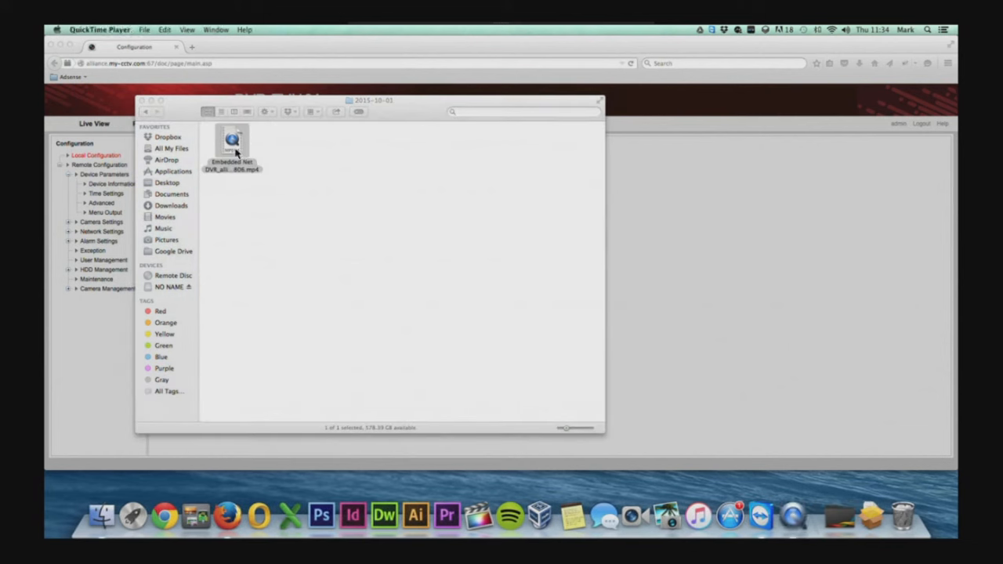
# Try the clip in QuickTime Player and dismiss its cannot-open alert
pyautogui.doubleClick(232, 141)
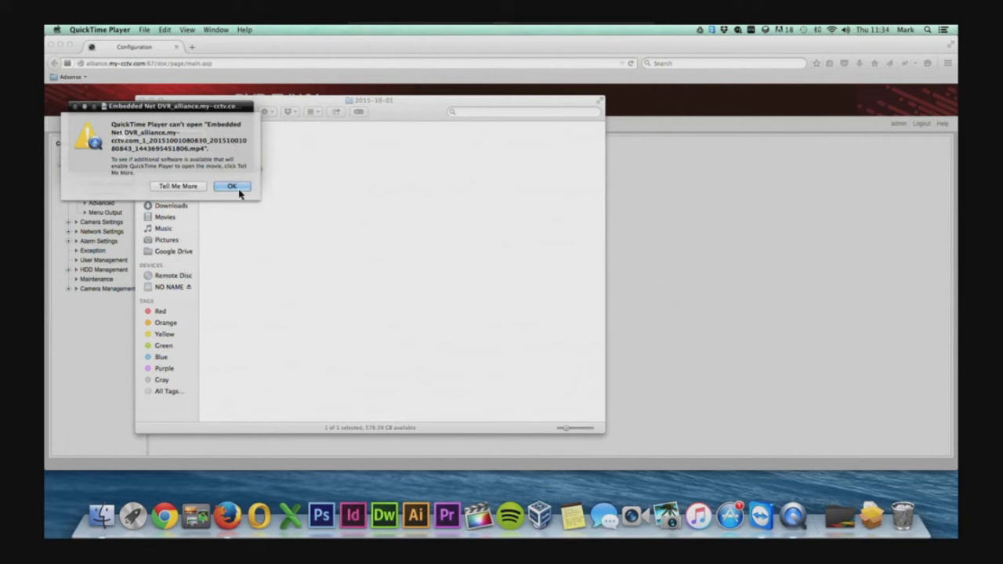
pyautogui.click(232, 185)
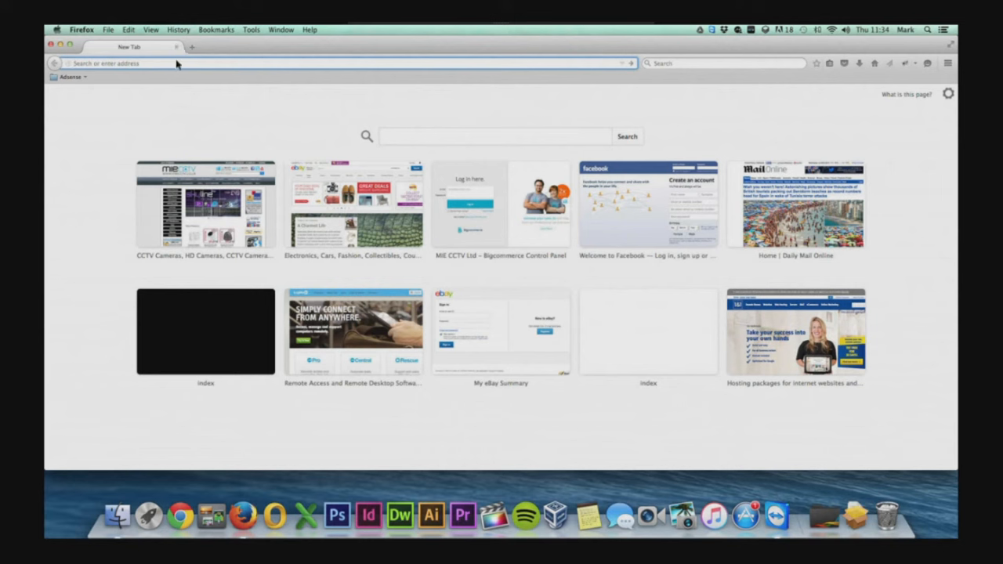
# Search Google for 'vlc player' and go to the official VLC media player downloads result
pyautogui.write('vesselfinder.com/')
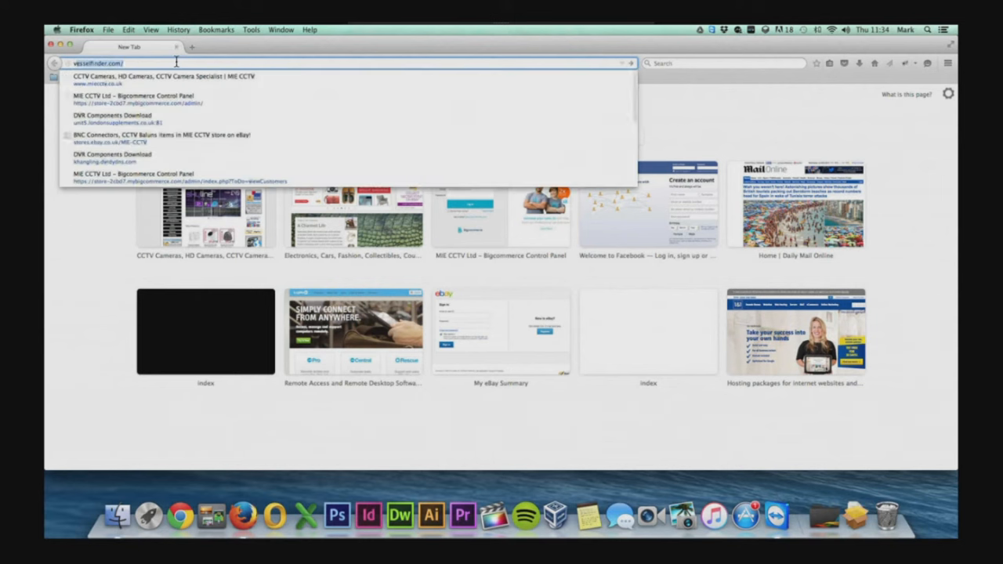
pyautogui.write('vic player')
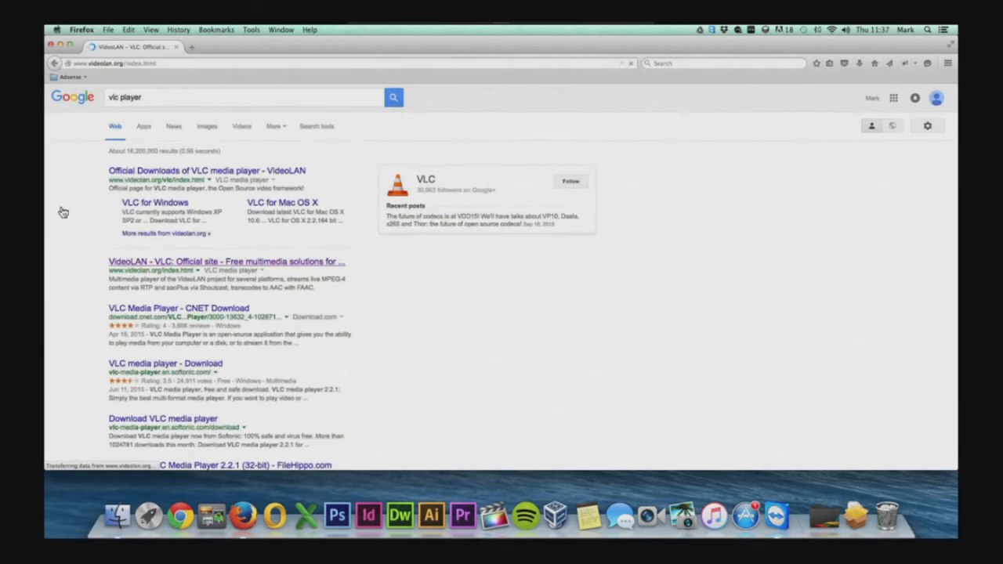
pyautogui.click(207, 170)
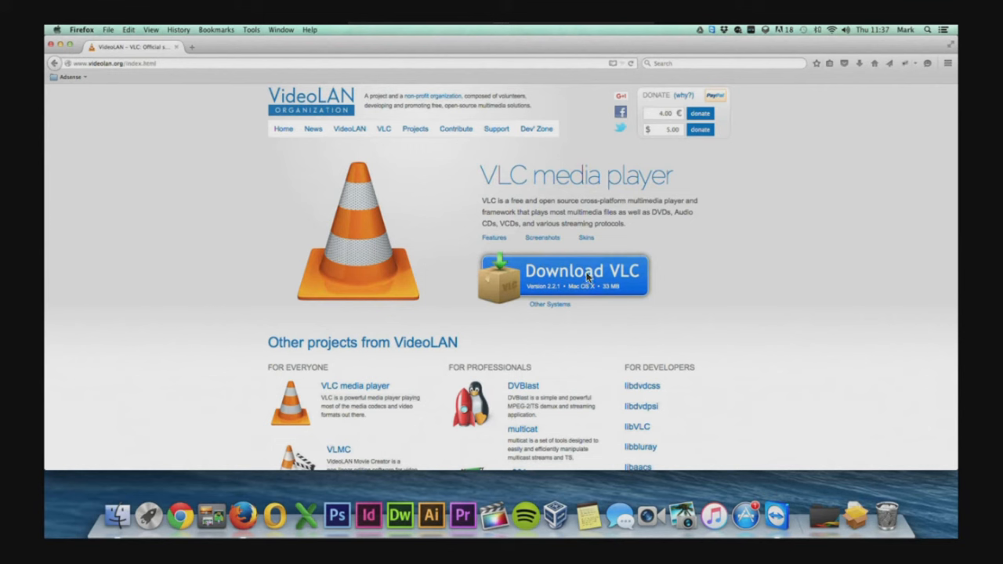
# Download VLC for Mac, saving the vlc-2.2.1.dmg installer to the Desktop
pyautogui.click(581, 276)
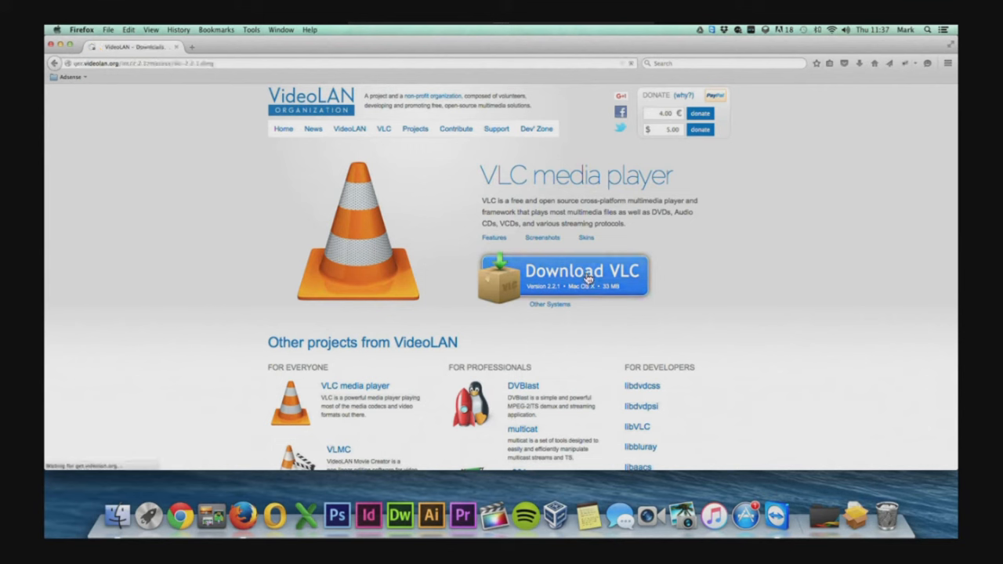
pyautogui.click(581, 274)
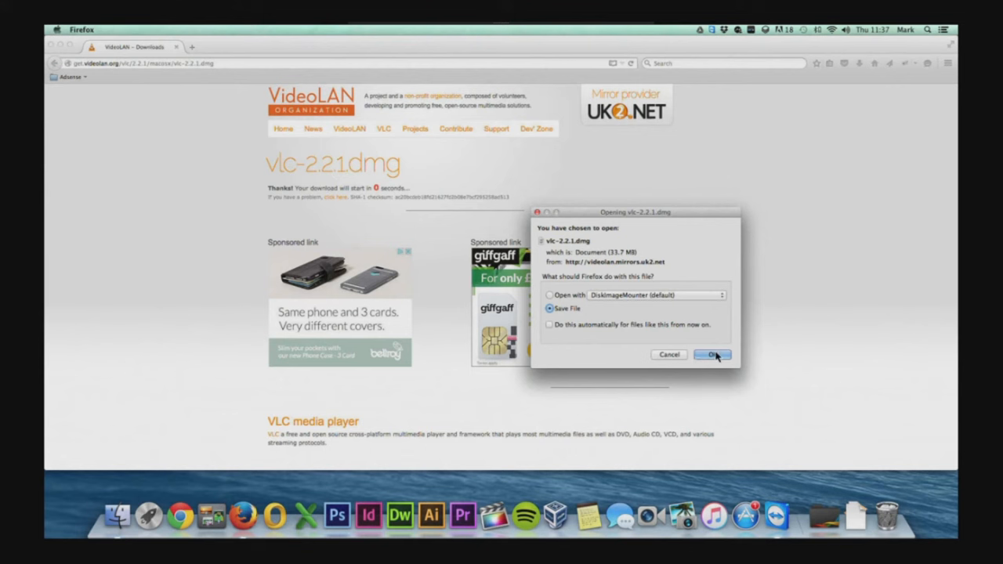
pyautogui.click(711, 355)
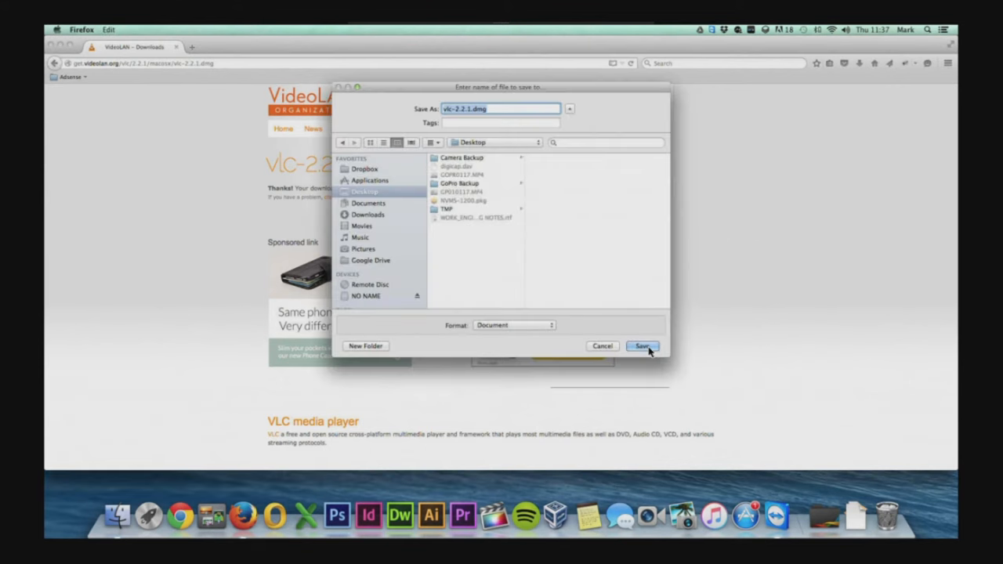
pyautogui.click(642, 346)
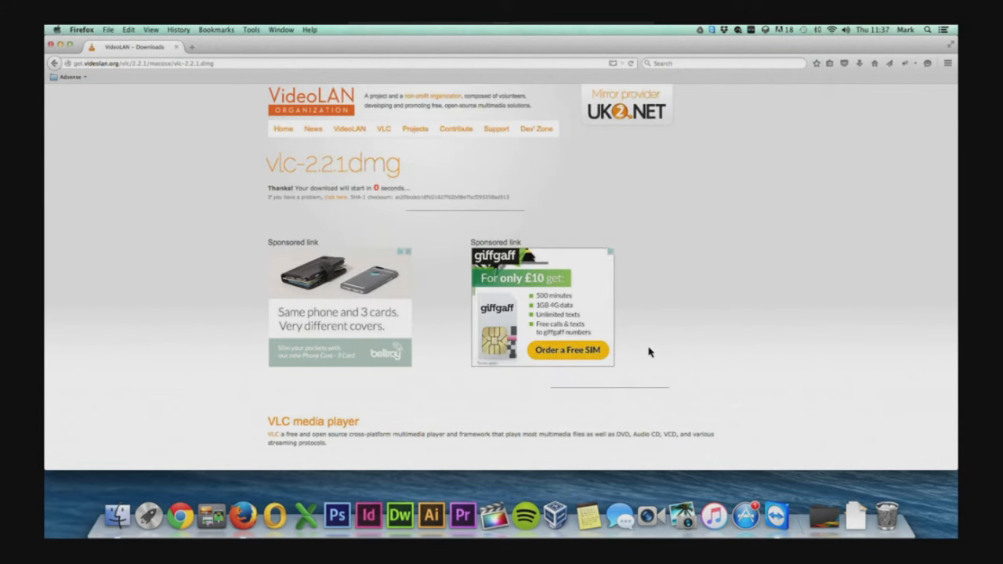
# Mount the downloaded vlc-2.2.1.dmg from Firefox's downloads panel
pyautogui.click(859, 62)
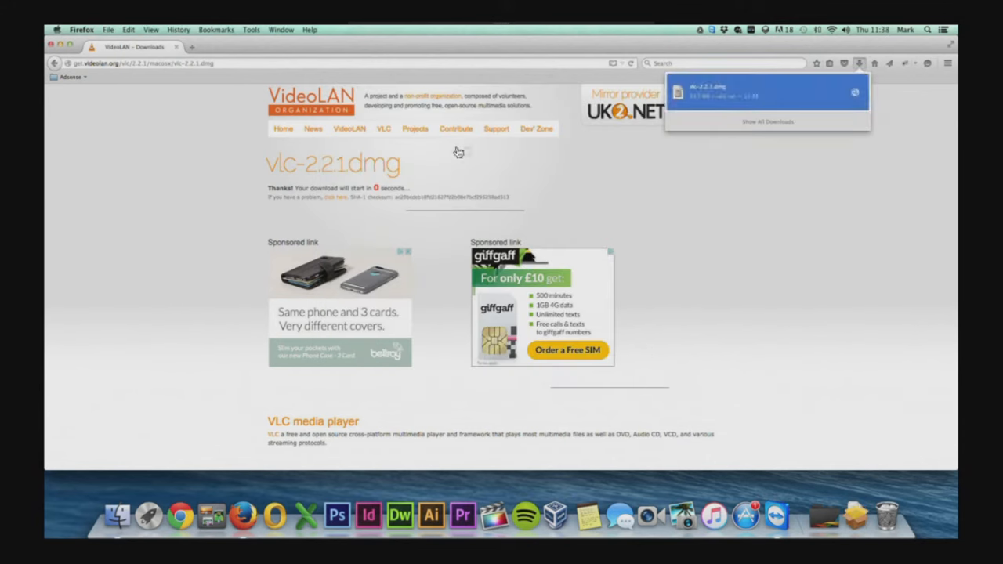
pyautogui.click(745, 107)
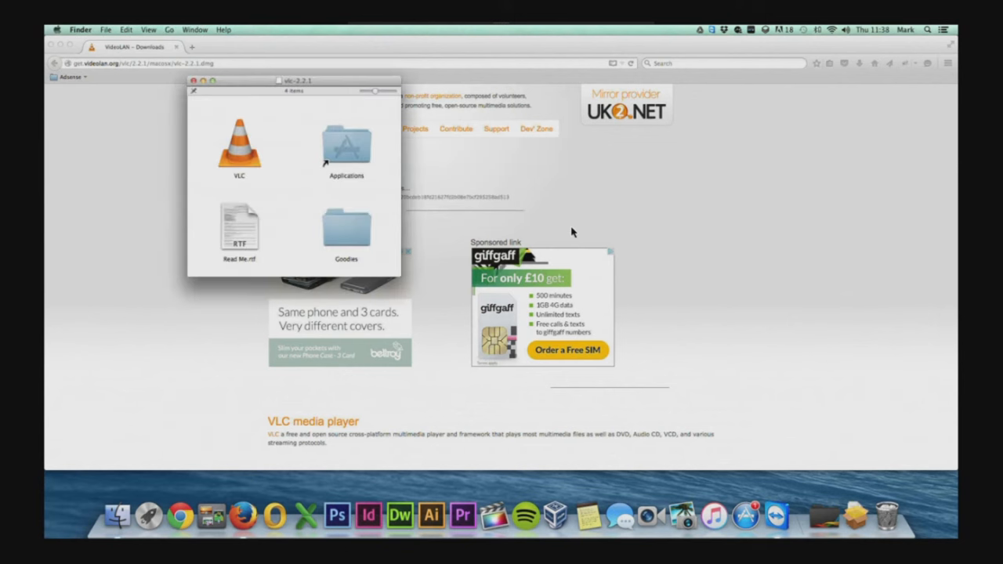
pyautogui.moveTo(243, 160)
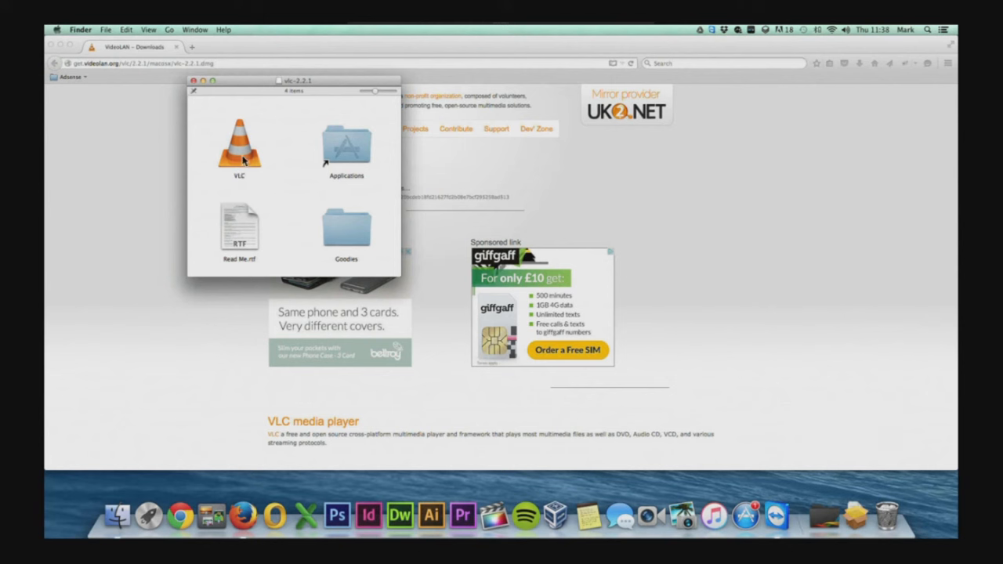
# Launch VLC from the disk image, confirming the internet-downloaded app warning
pyautogui.click(238, 144)
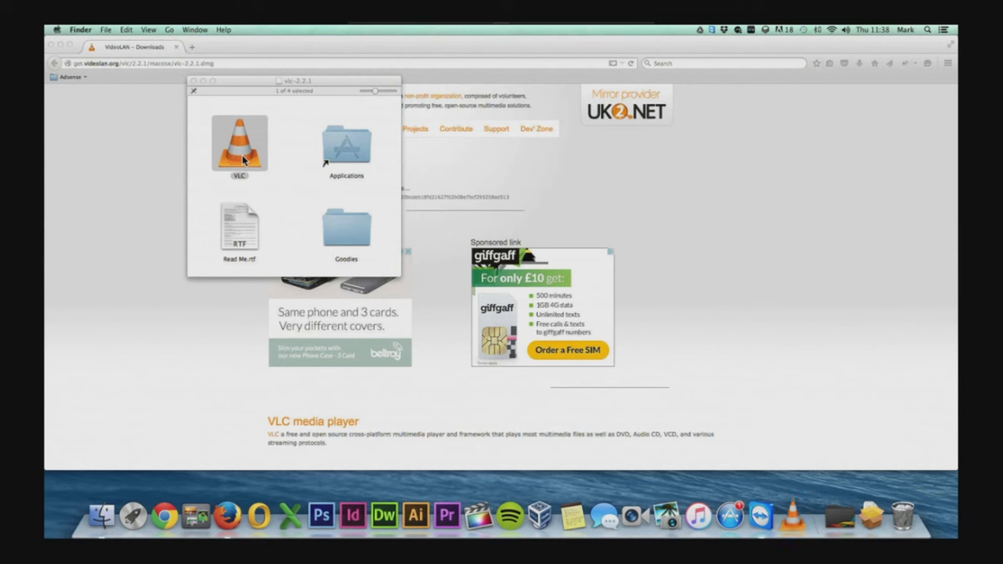
pyautogui.doubleClick(239, 141)
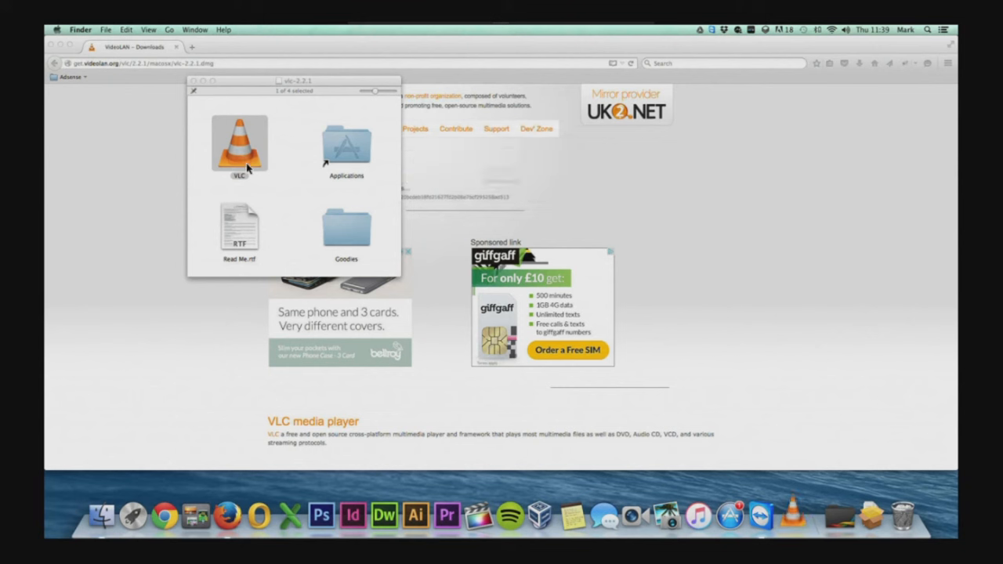
pyautogui.doubleClick(239, 144)
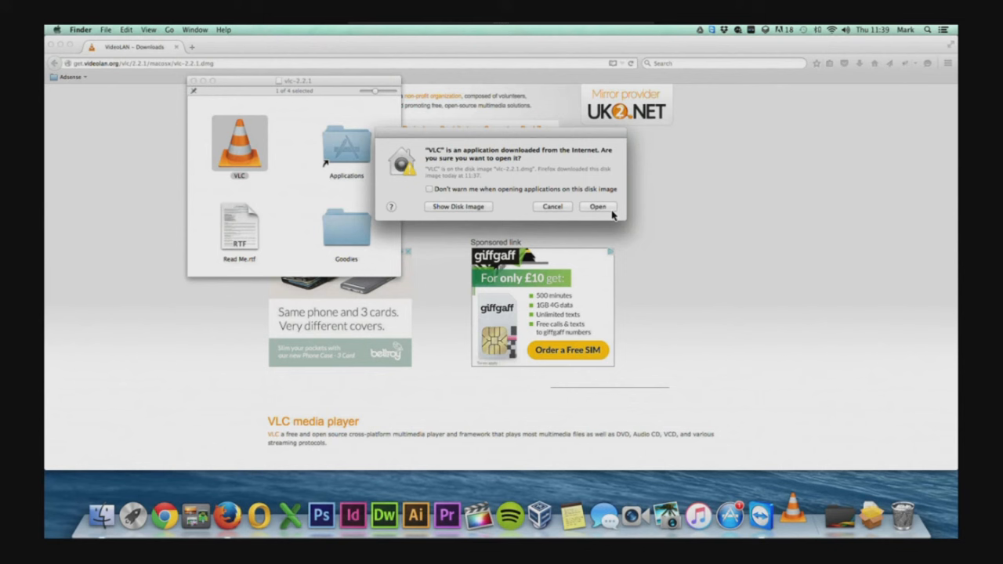
pyautogui.click(599, 206)
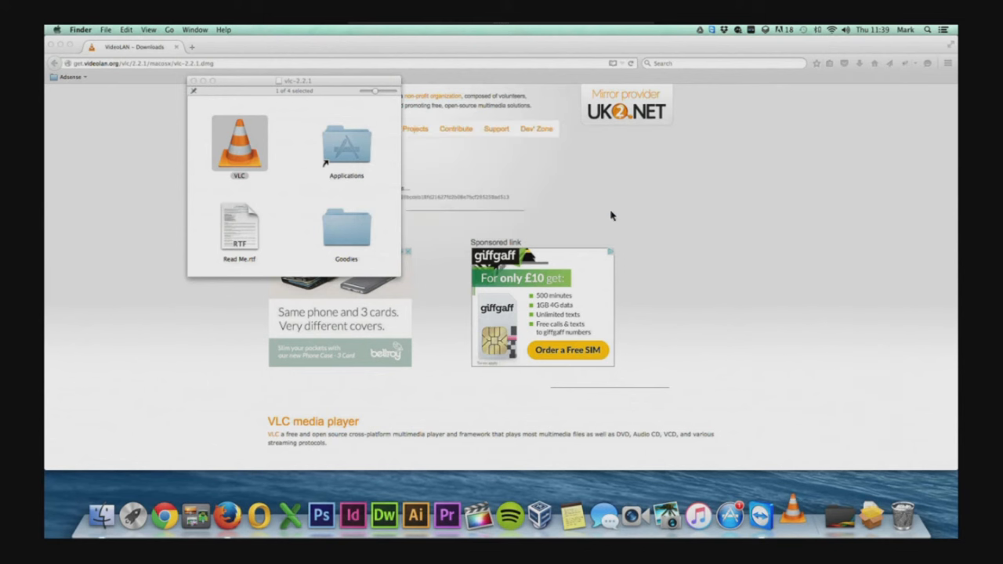
pyautogui.moveTo(610, 217)
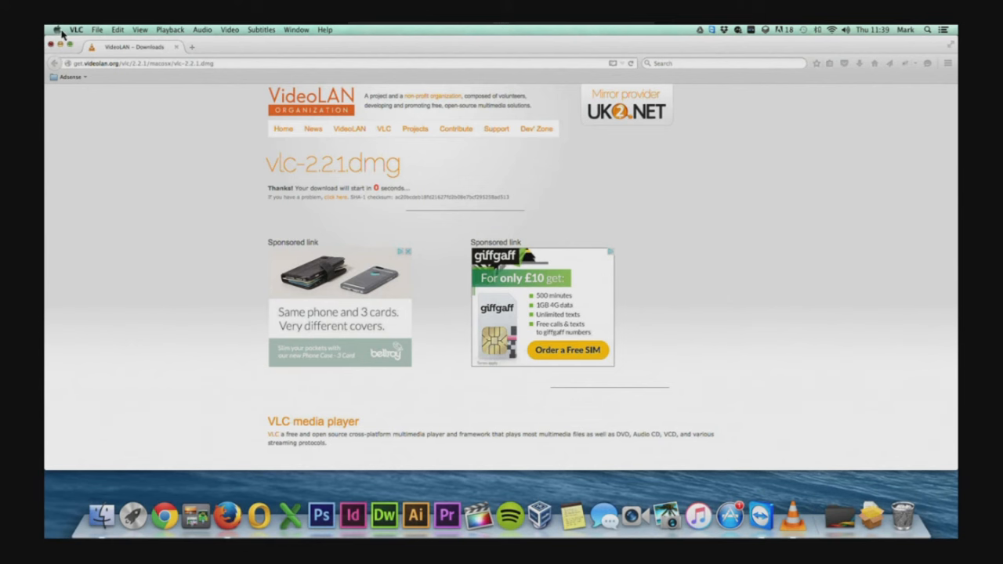
# Open the .mp4 clip with VLC (2.2.1) from Finder and start it from VLC's playlist
pyautogui.click(56, 30)
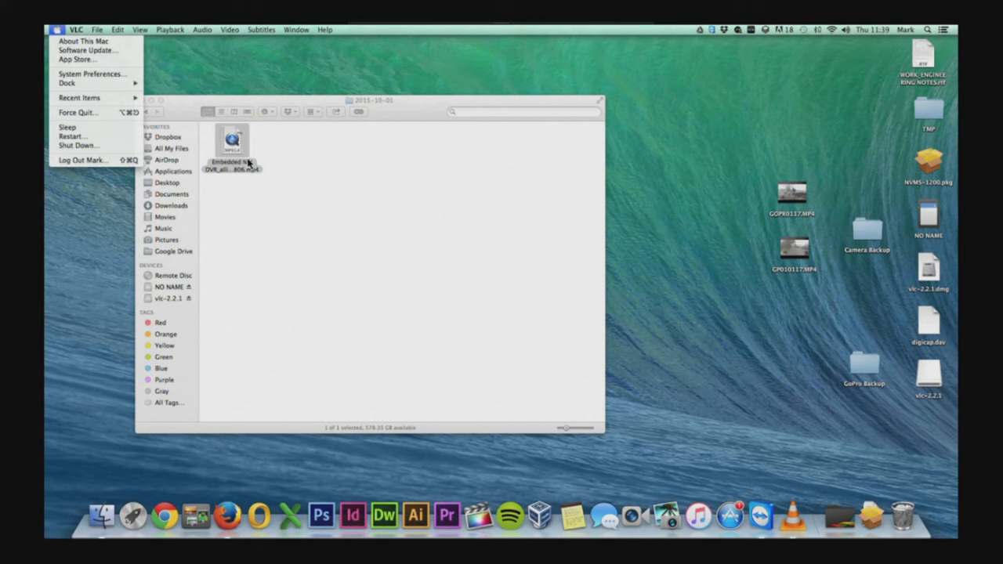
pyautogui.rightClick(232, 142)
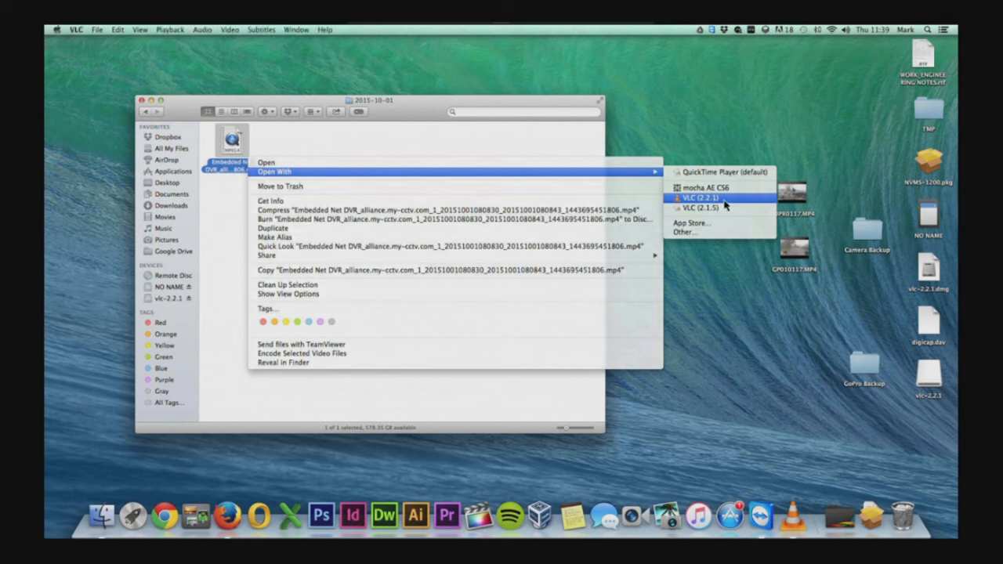
pyautogui.click(699, 197)
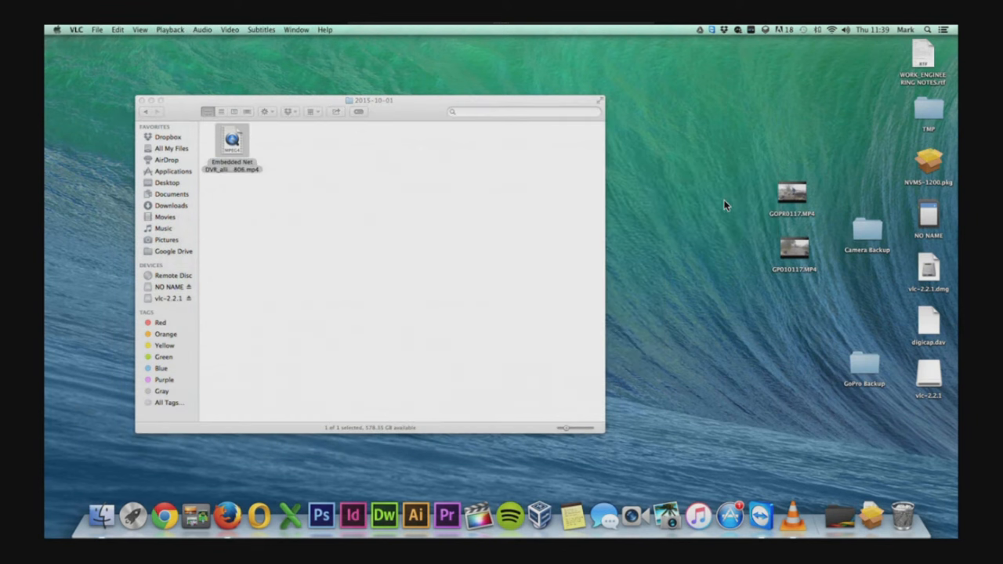
pyautogui.doubleClick(232, 141)
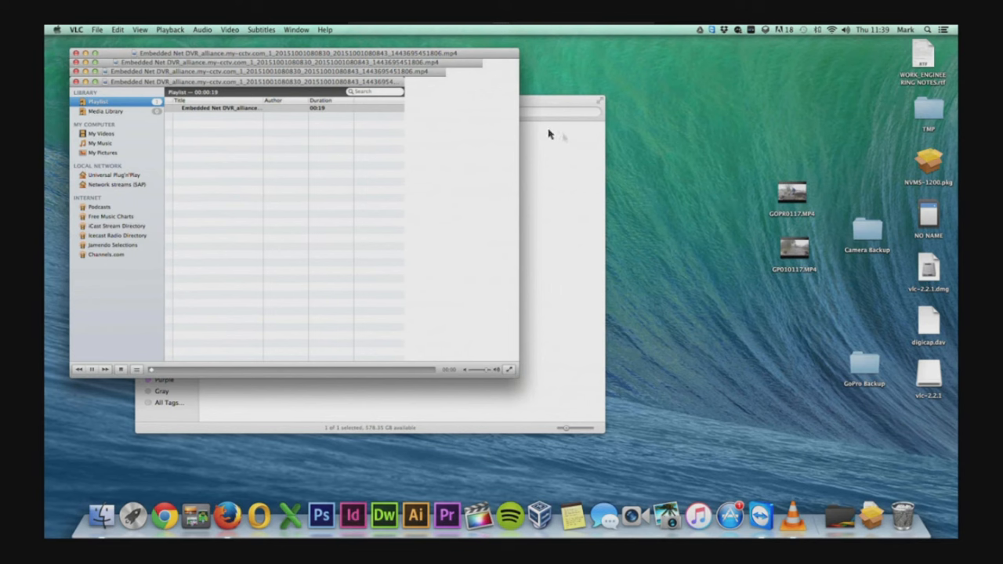